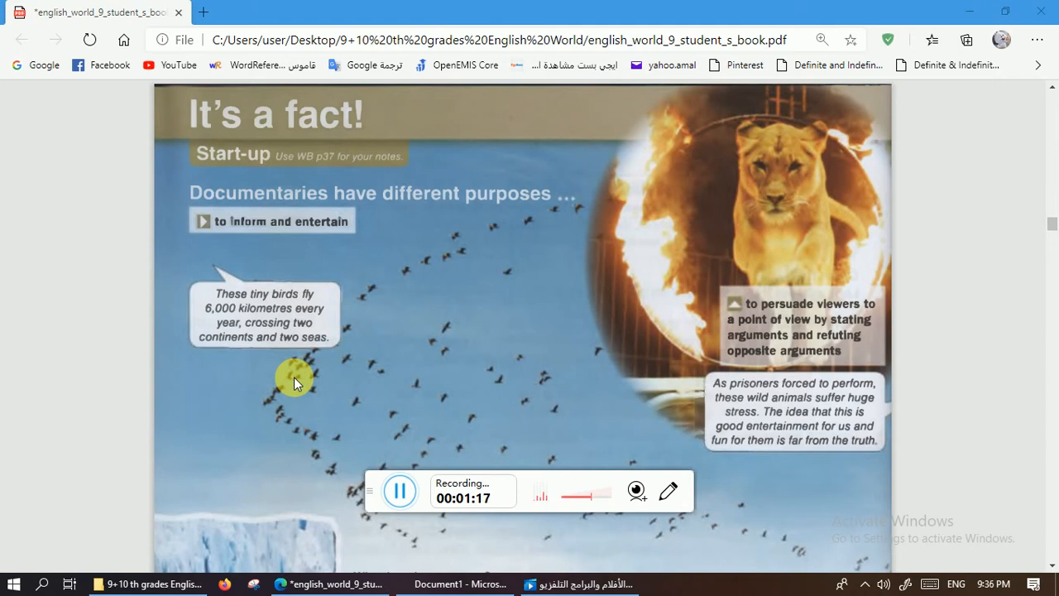
mouse_move(652, 407)
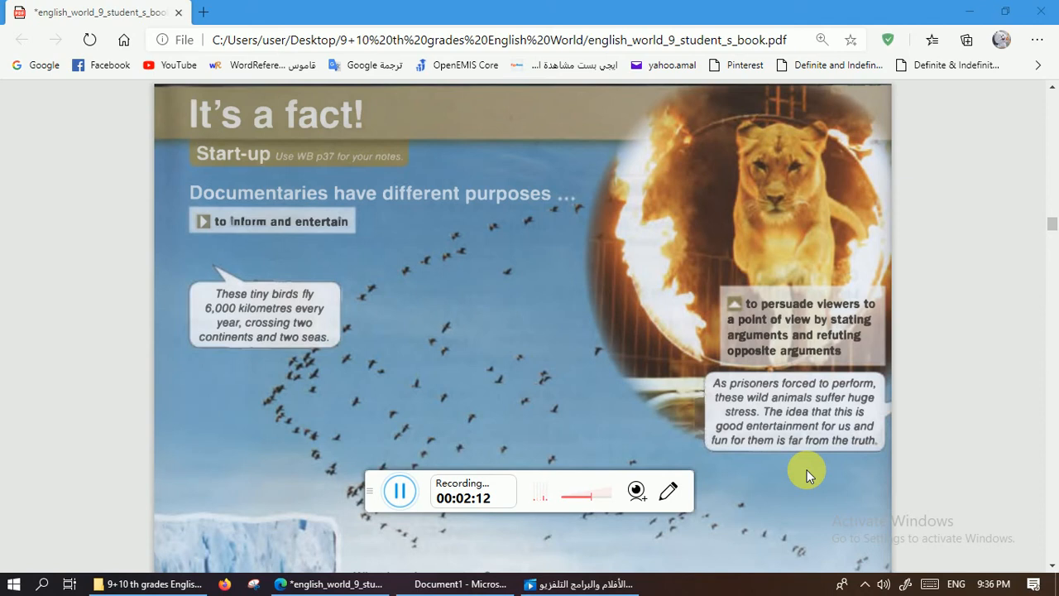
mouse_move(1051, 566)
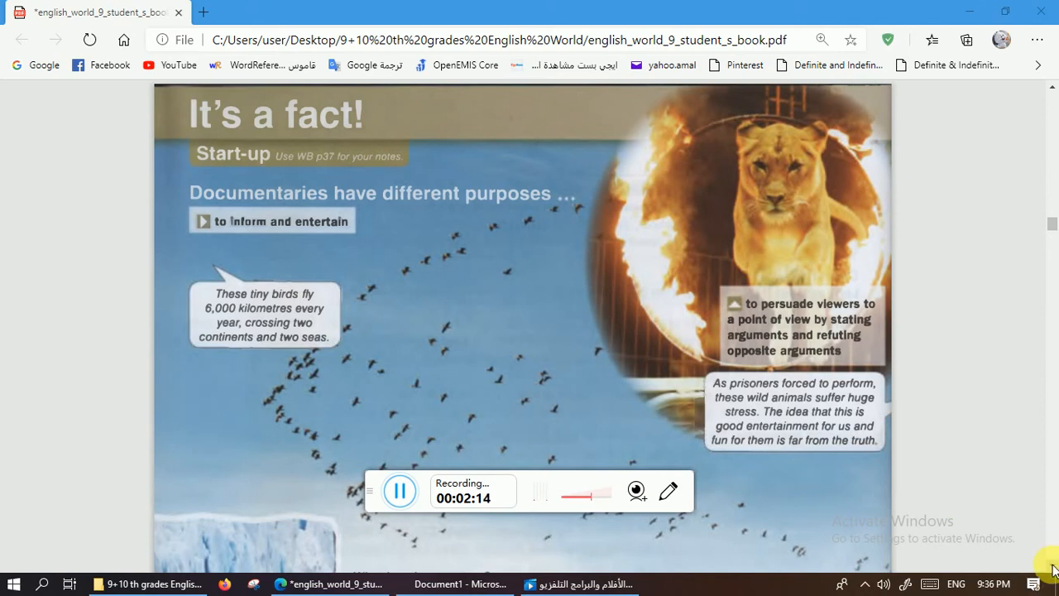
scroll("down", 3)
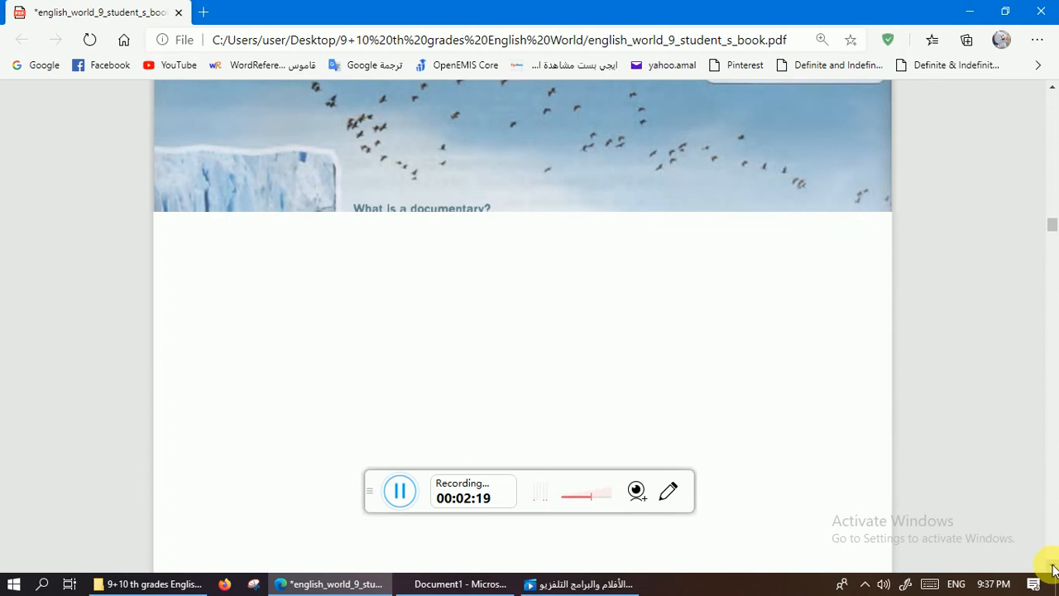
scroll("down", 3)
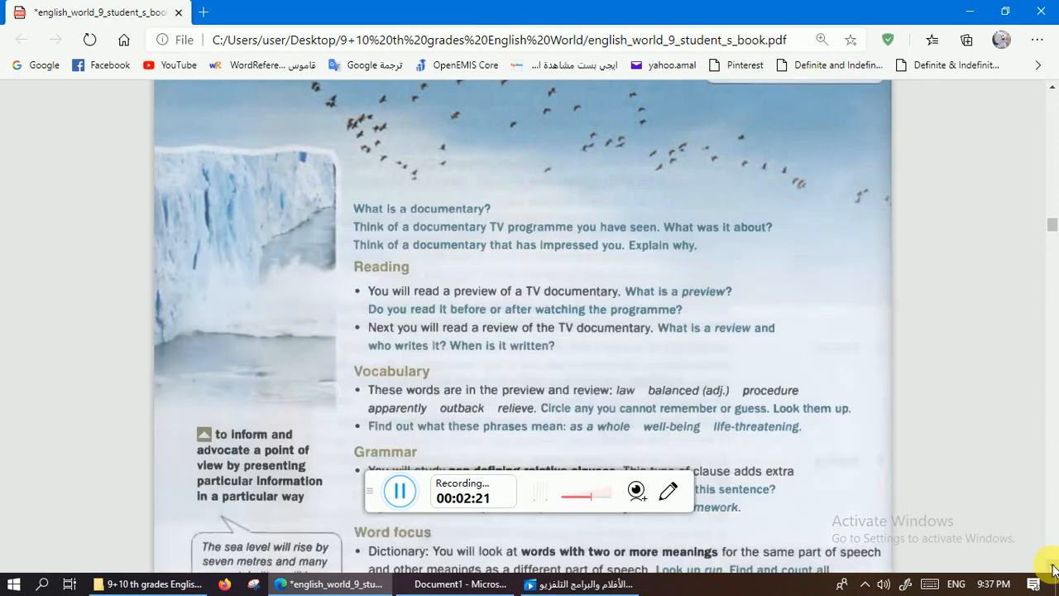
scroll("down", 3)
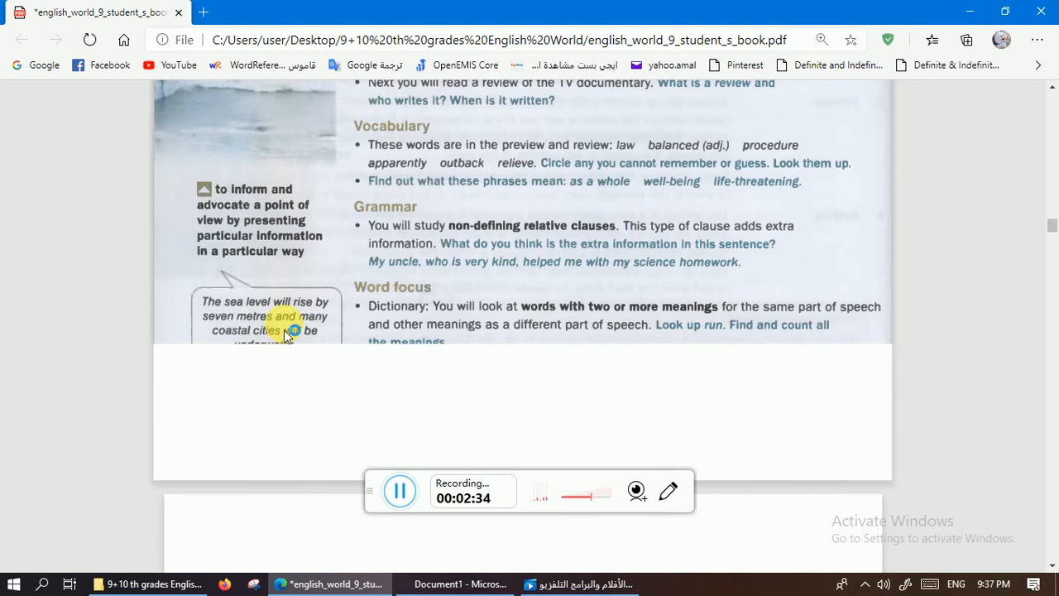
scroll("down", 3)
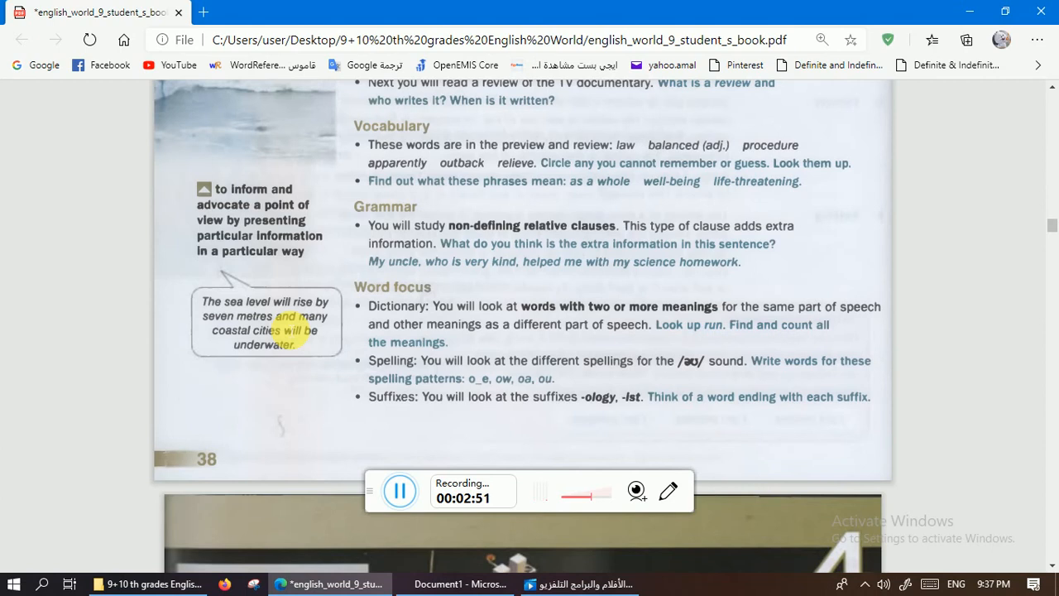
scroll("up", 3)
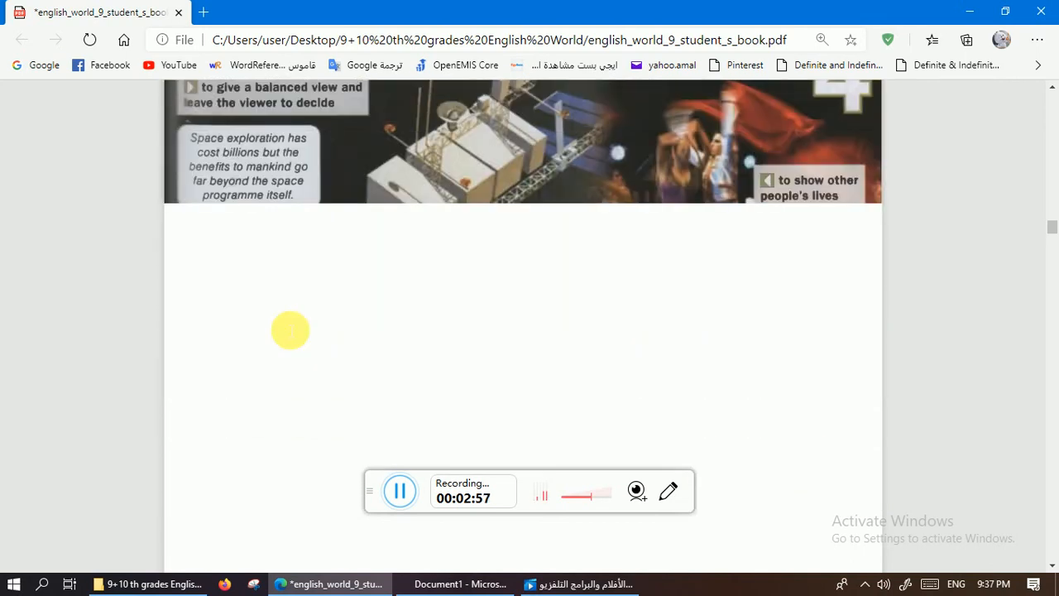
scroll("down", 3)
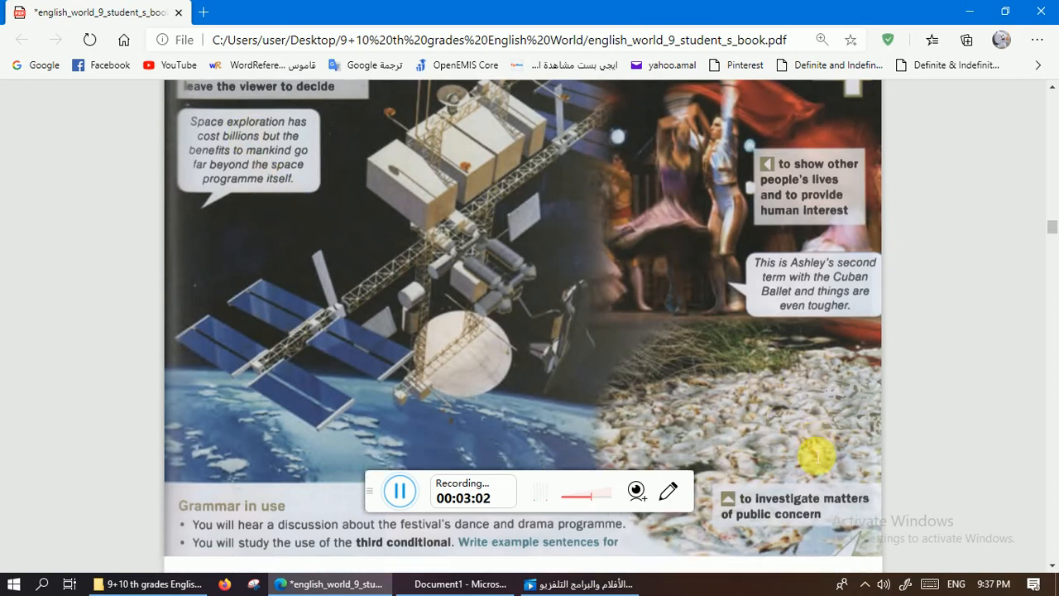
scroll("down", 3)
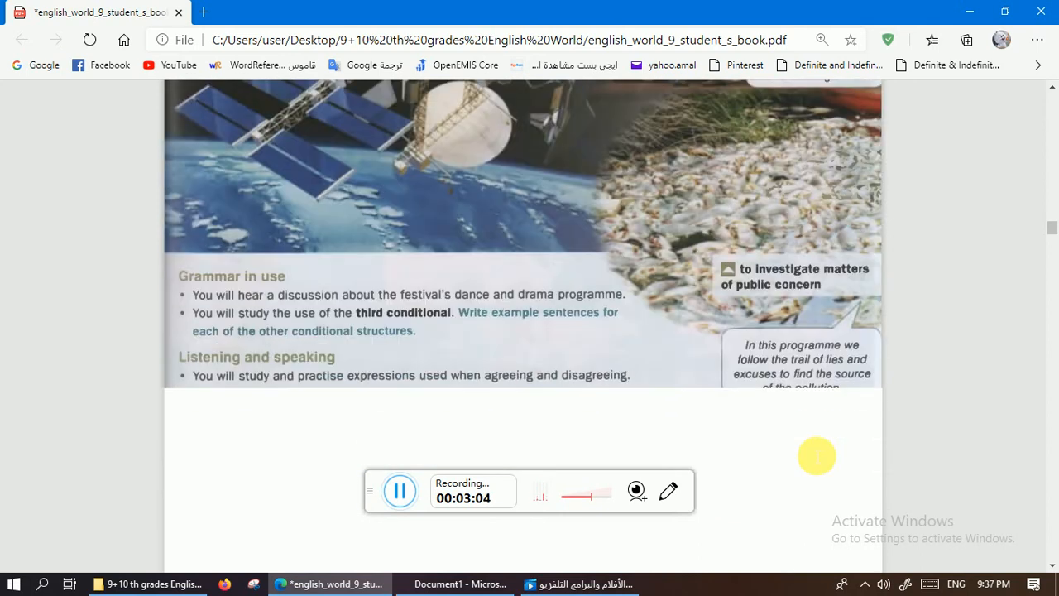
scroll("down", 3)
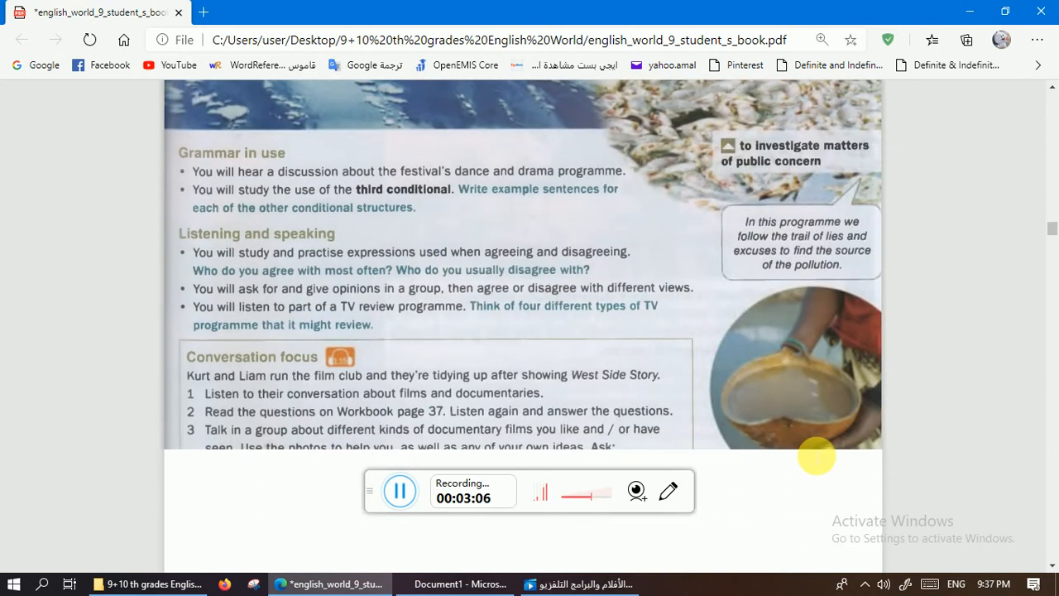
scroll("down", 3)
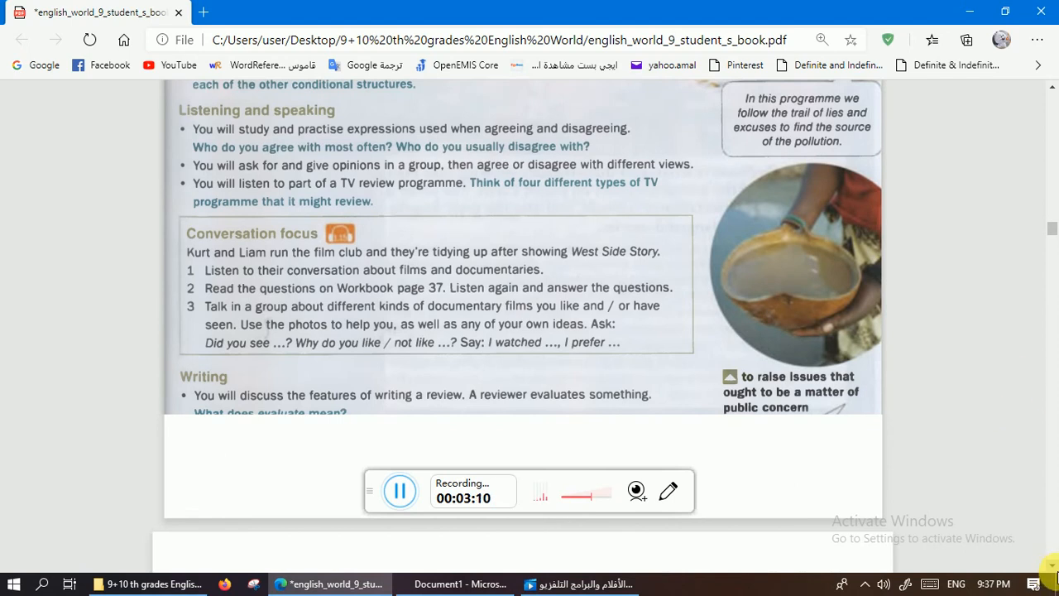
scroll("down", 3)
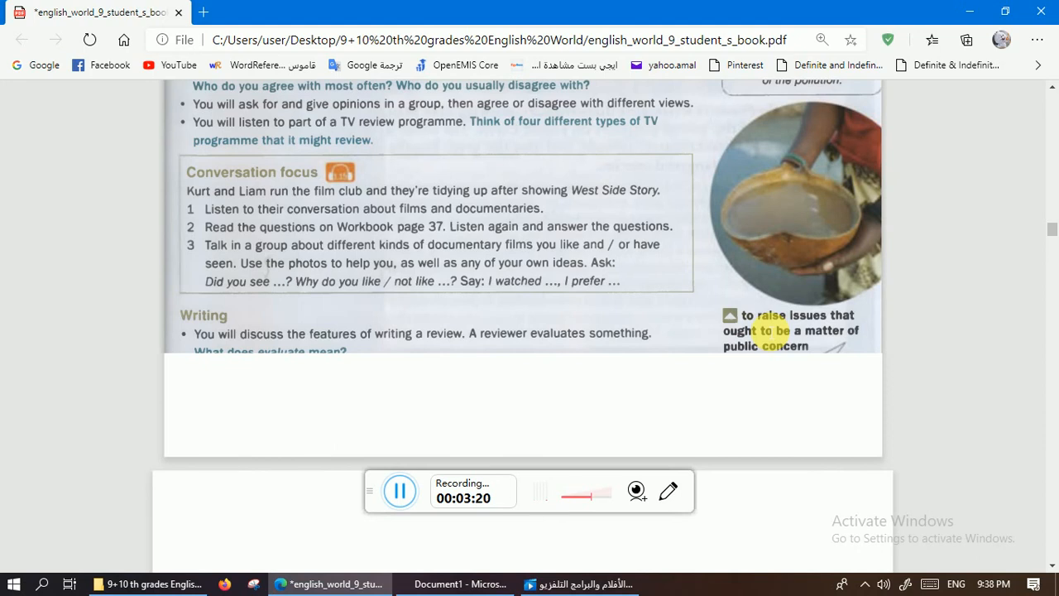
scroll("down", 3)
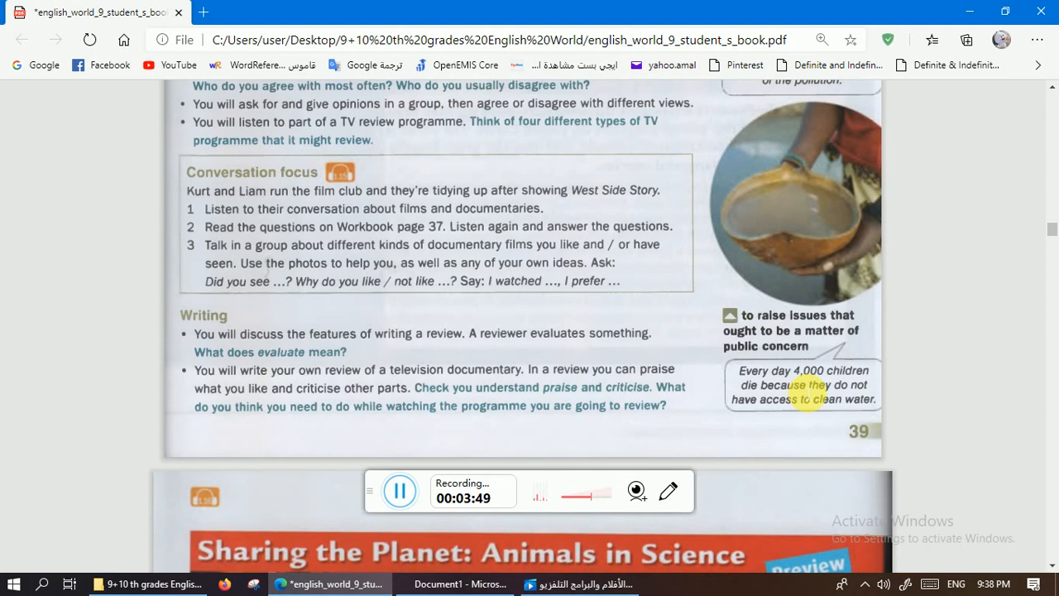
scroll("down", 3)
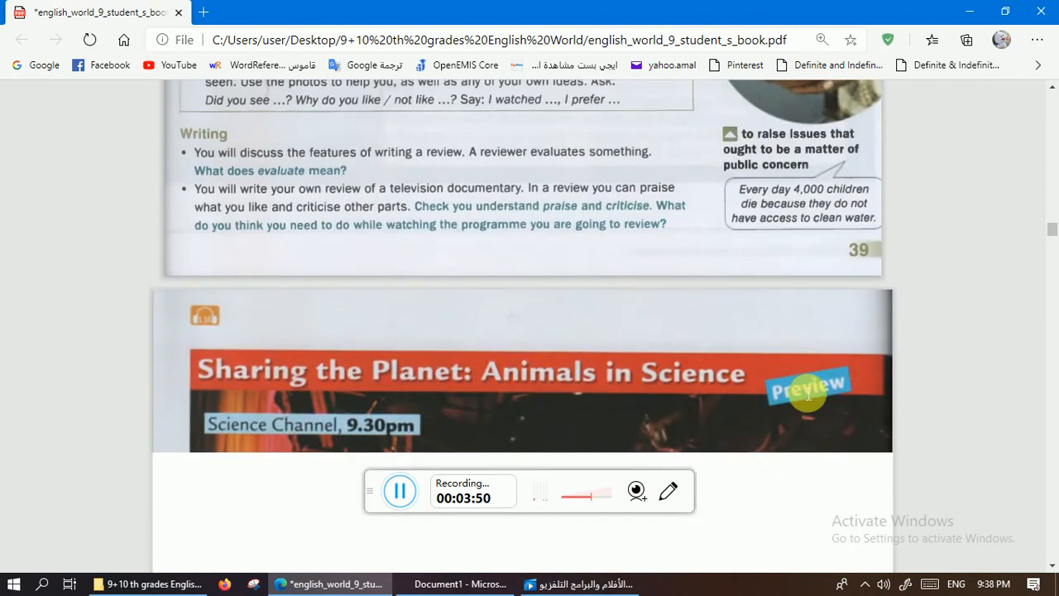
scroll("down", 3)
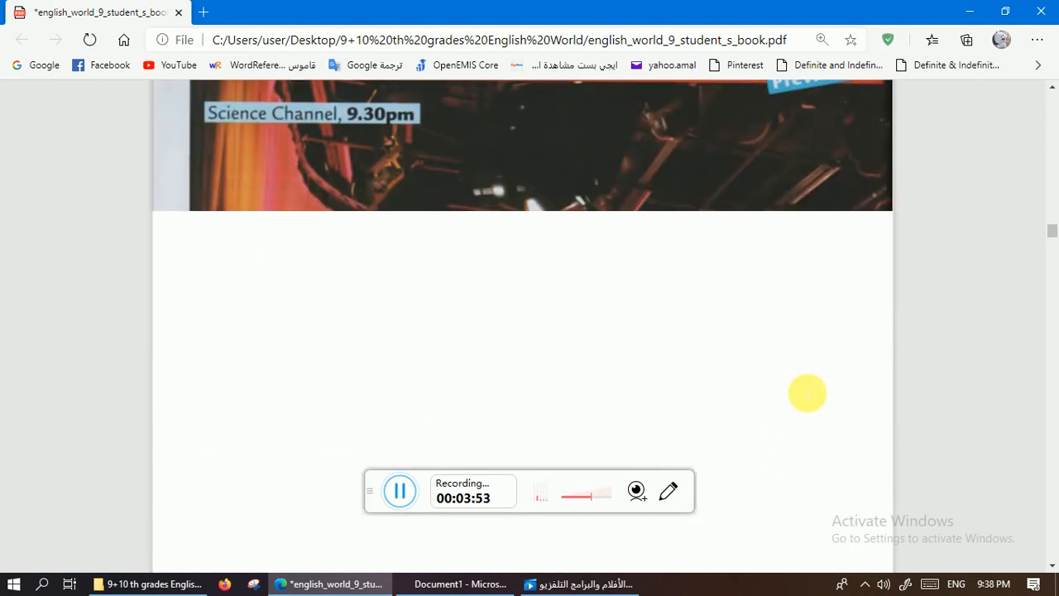
scroll("up", 3)
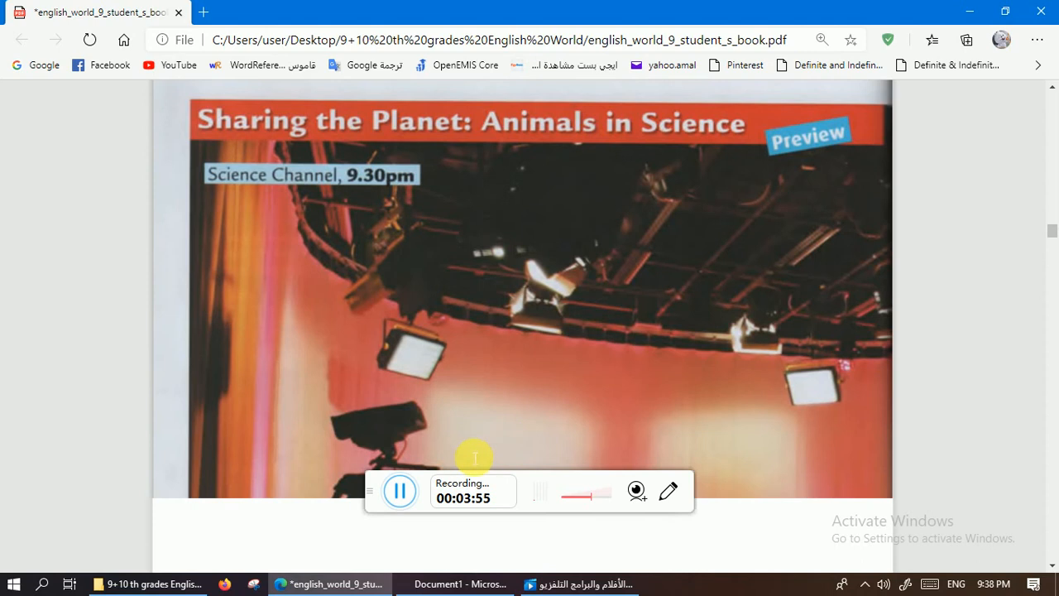
mouse_move(107, 132)
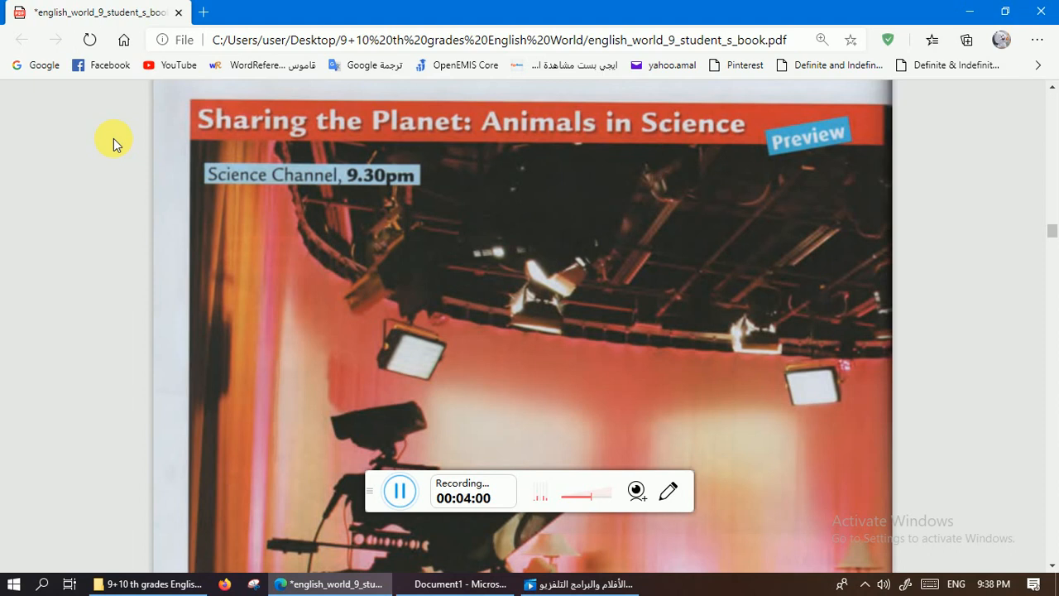
mouse_move(421, 472)
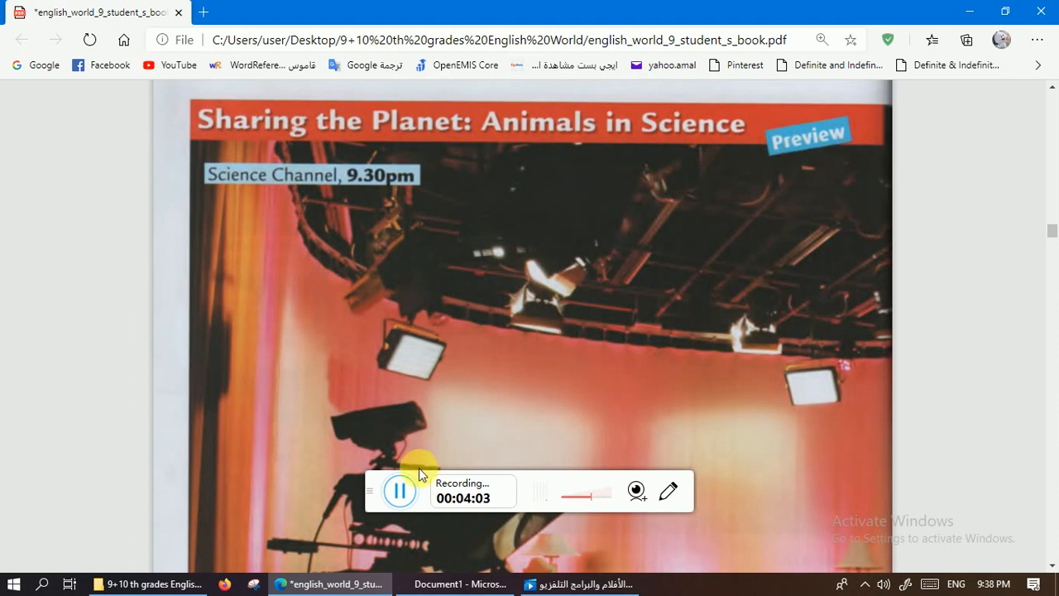
scroll("down", 3)
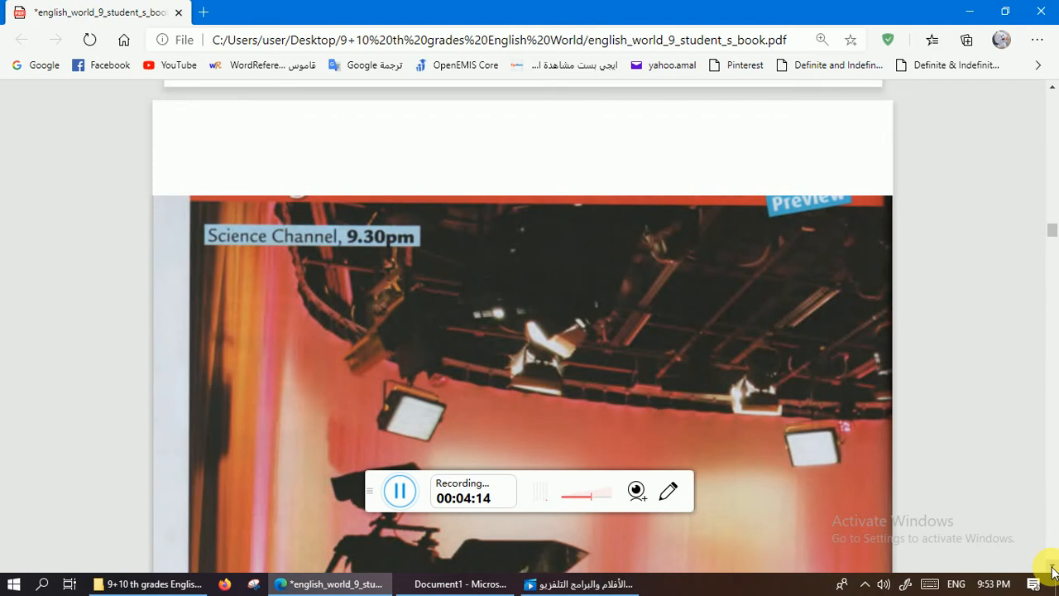
scroll("down", 3)
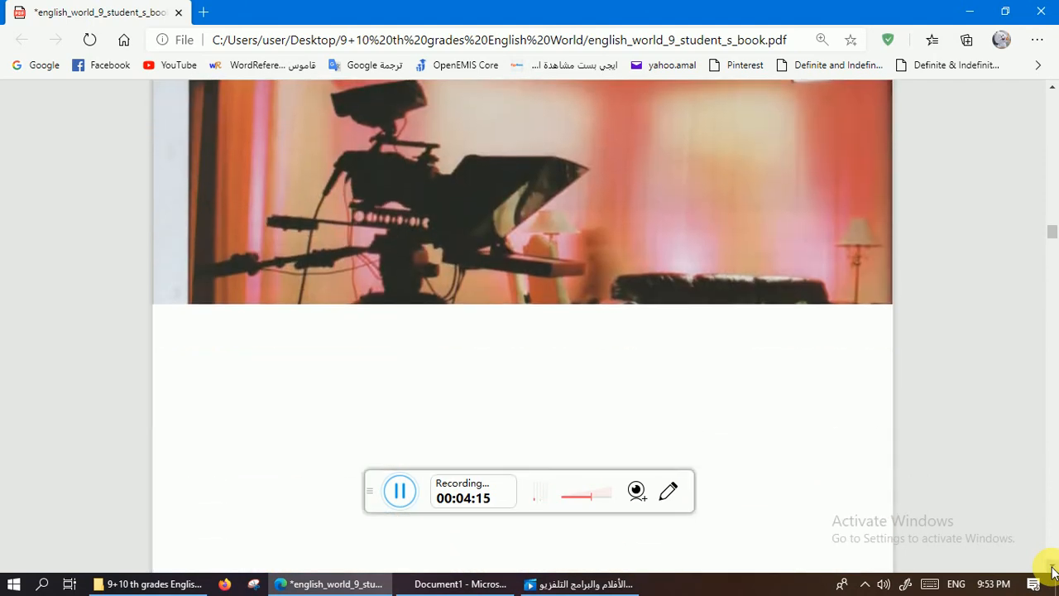
scroll("down", 3)
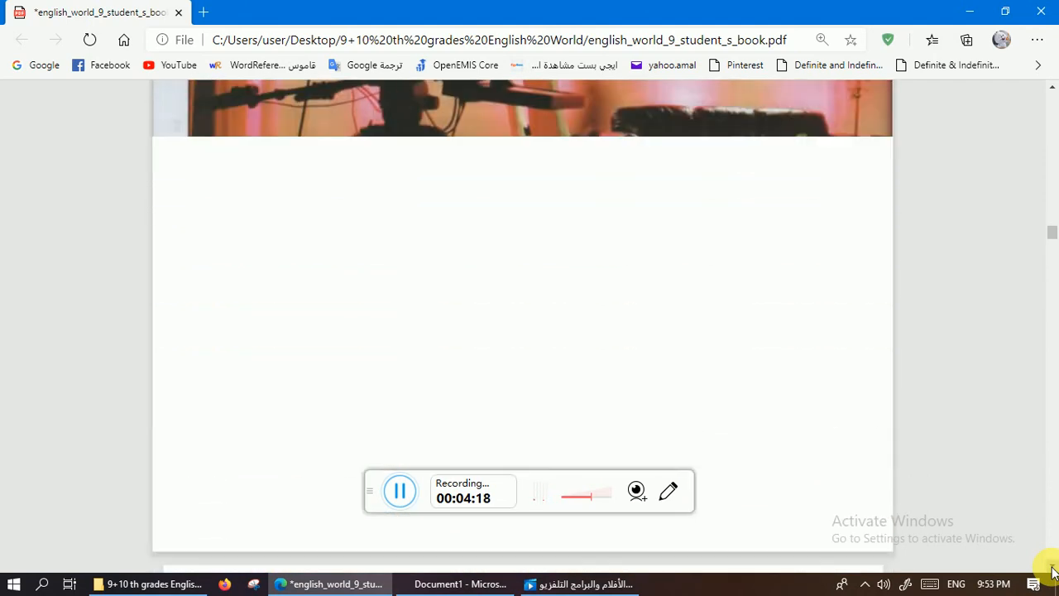
mouse_move(205, 506)
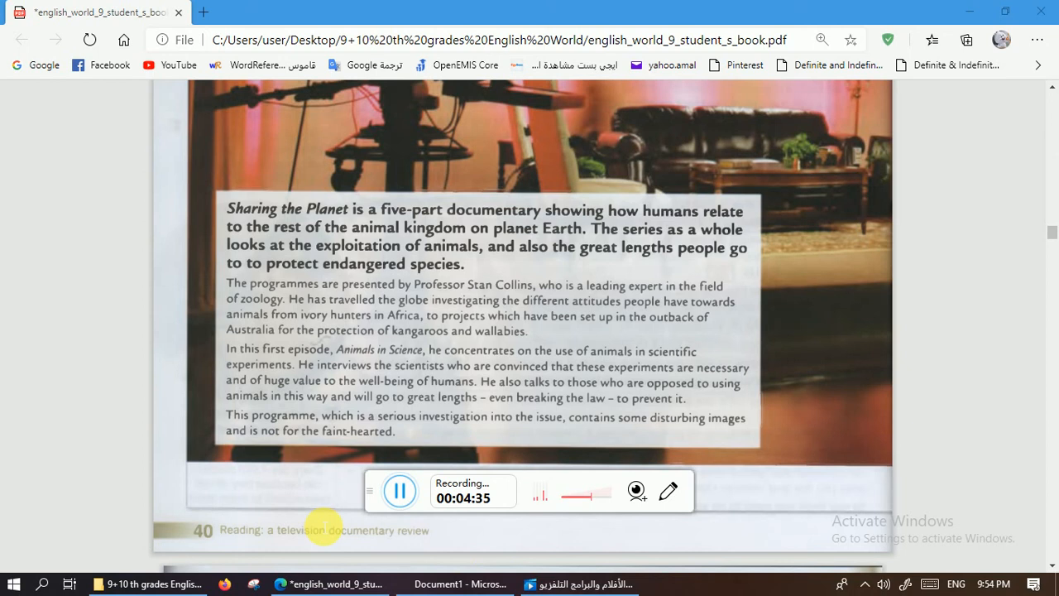
mouse_move(311, 563)
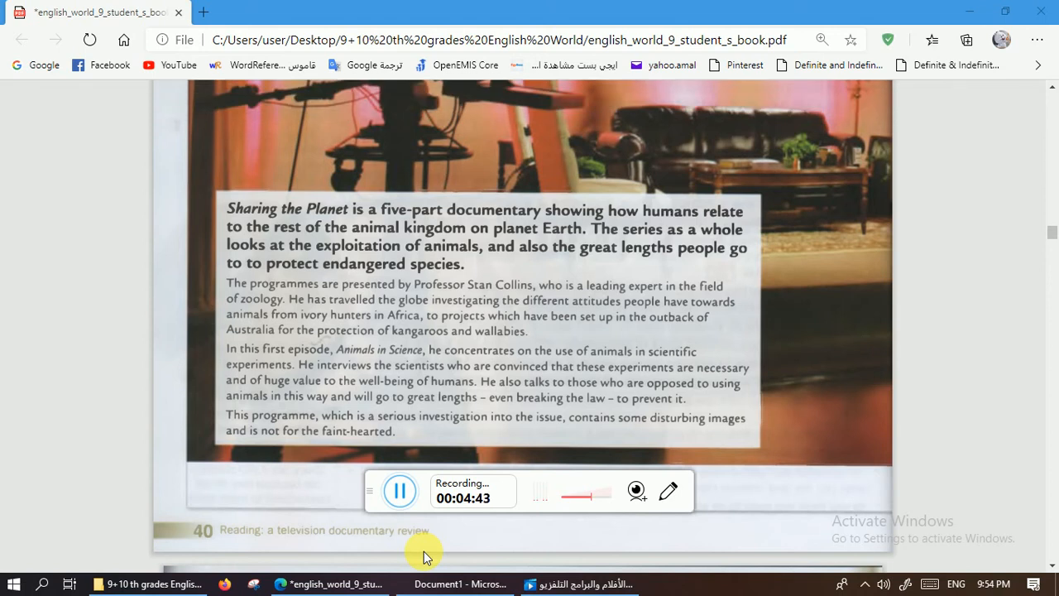
mouse_move(980, 279)
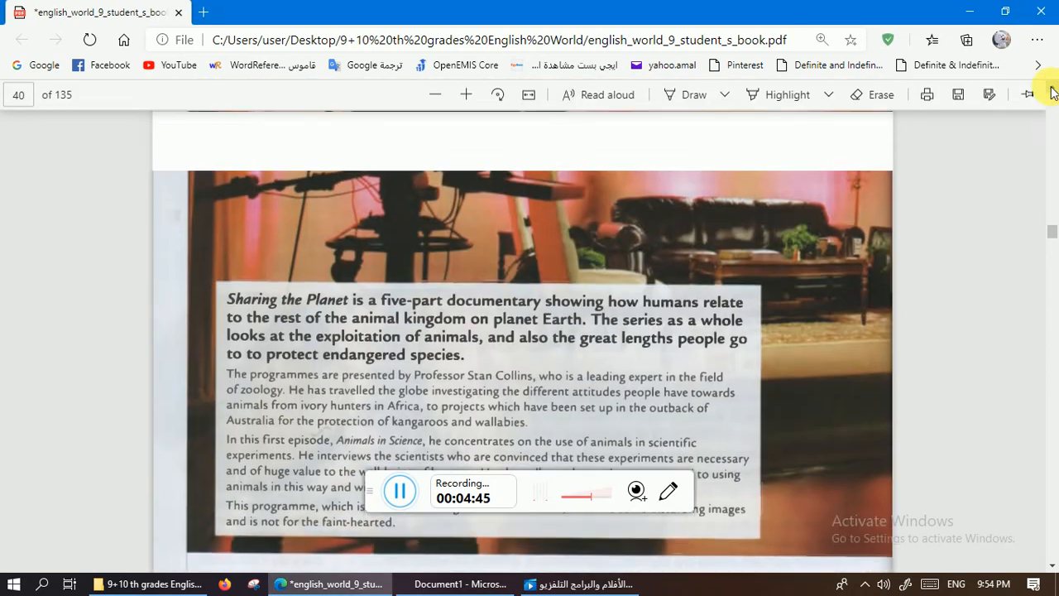
scroll("down", 3)
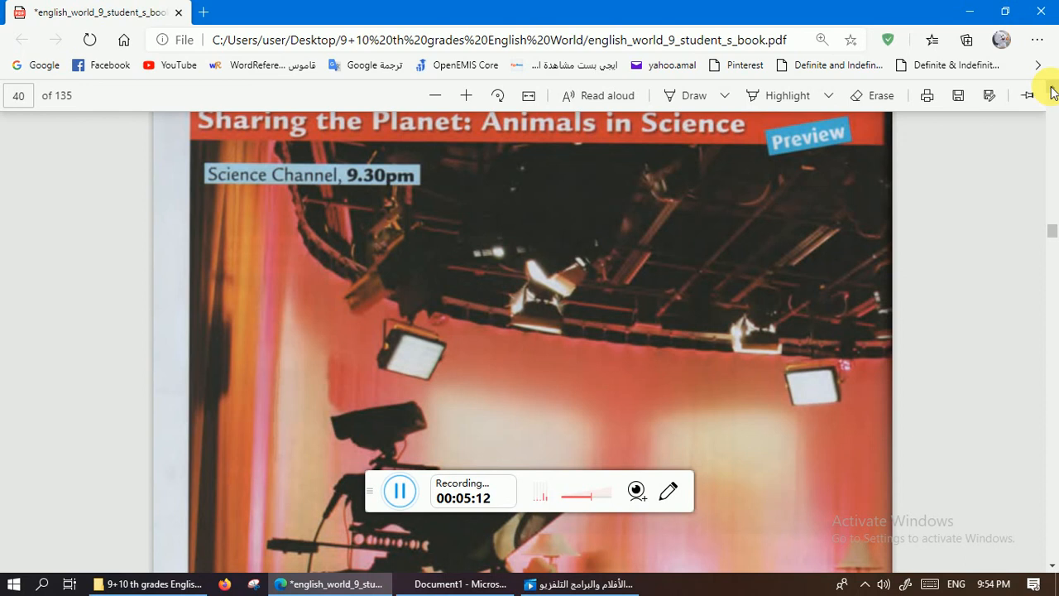
mouse_move(669, 231)
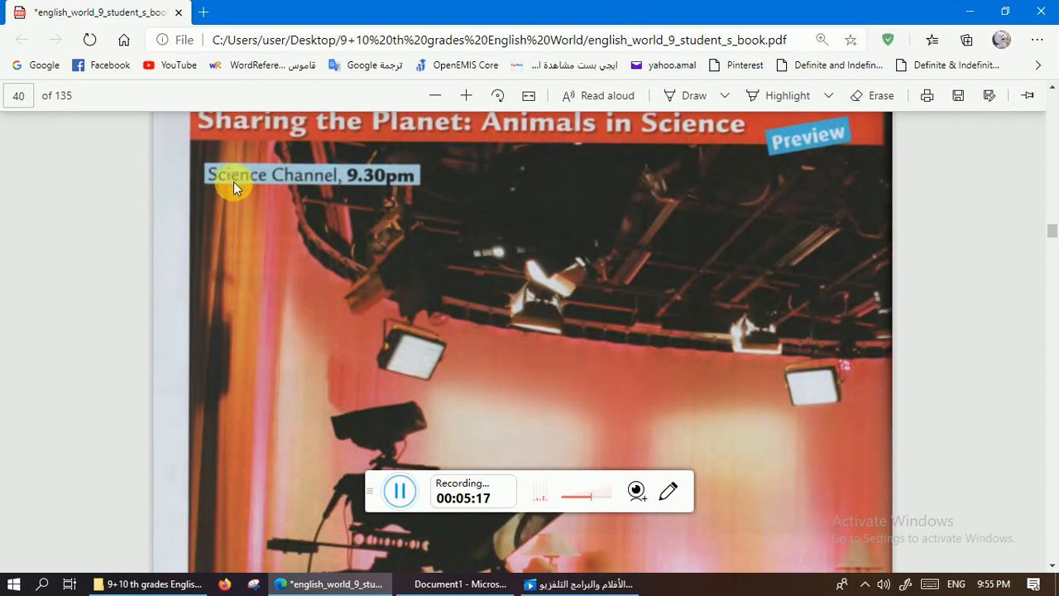
mouse_move(384, 192)
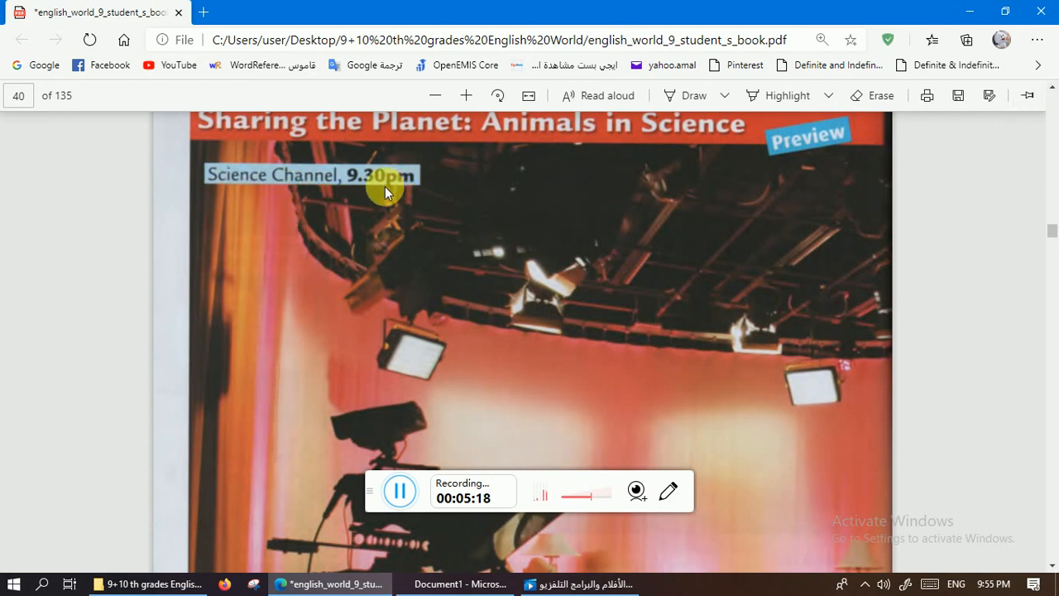
mouse_move(554, 145)
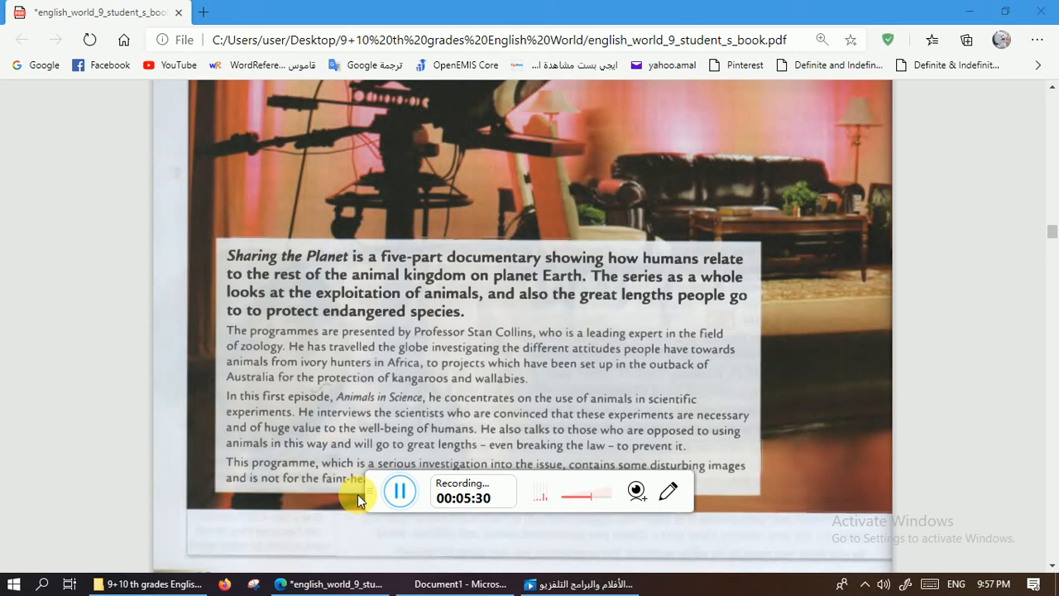
mouse_move(644, 550)
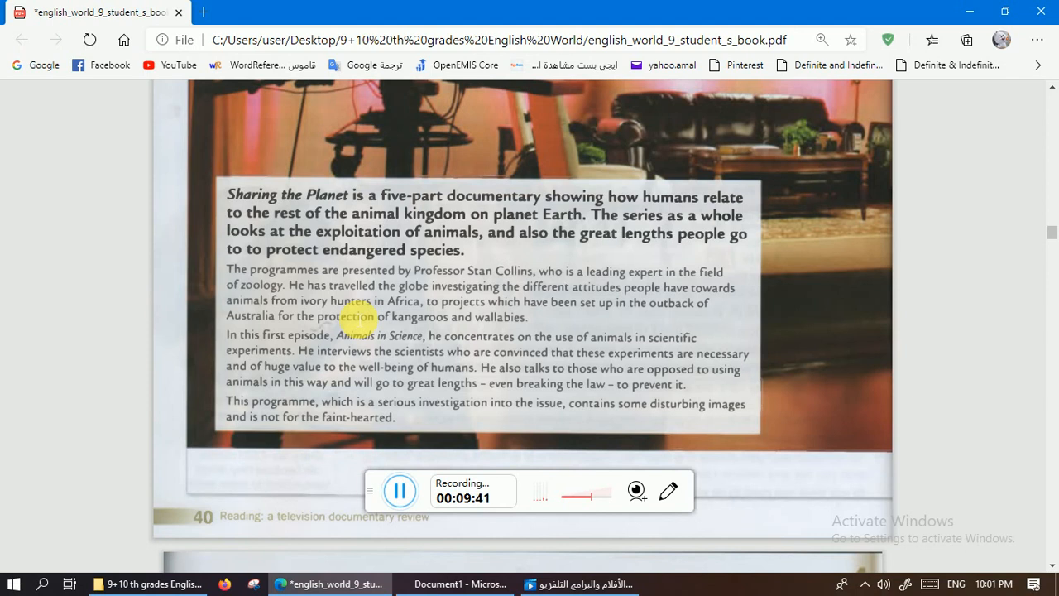
scroll("down", 3)
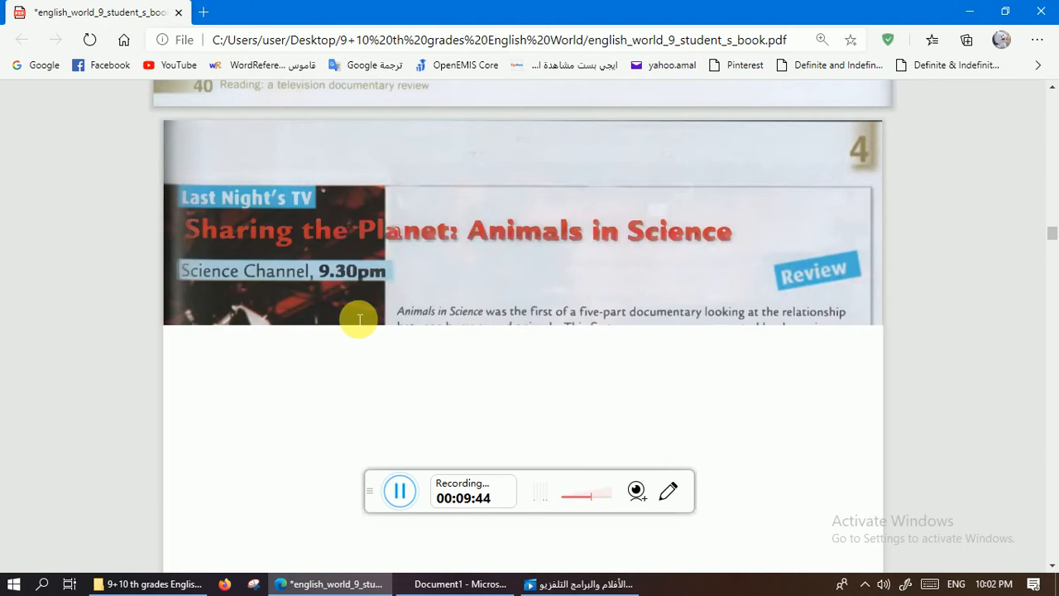
scroll("down", 3)
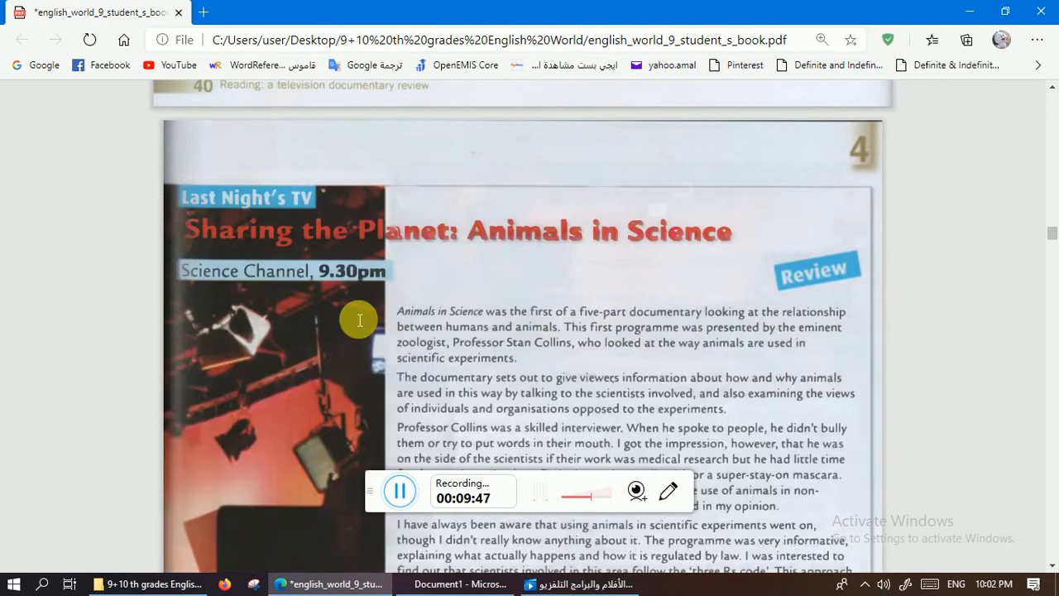
scroll("down", 3)
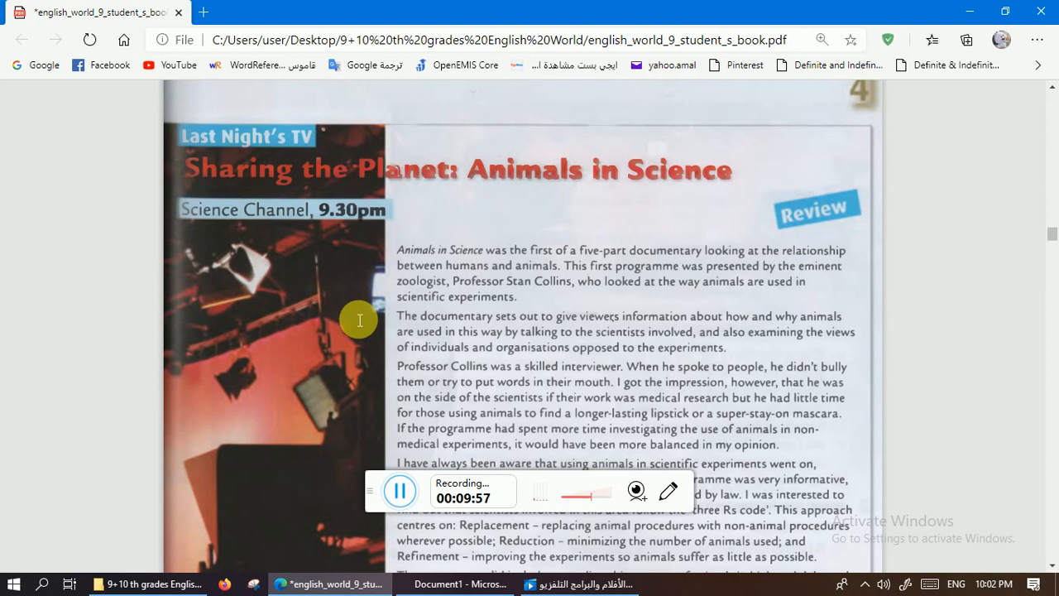
scroll("down", 3)
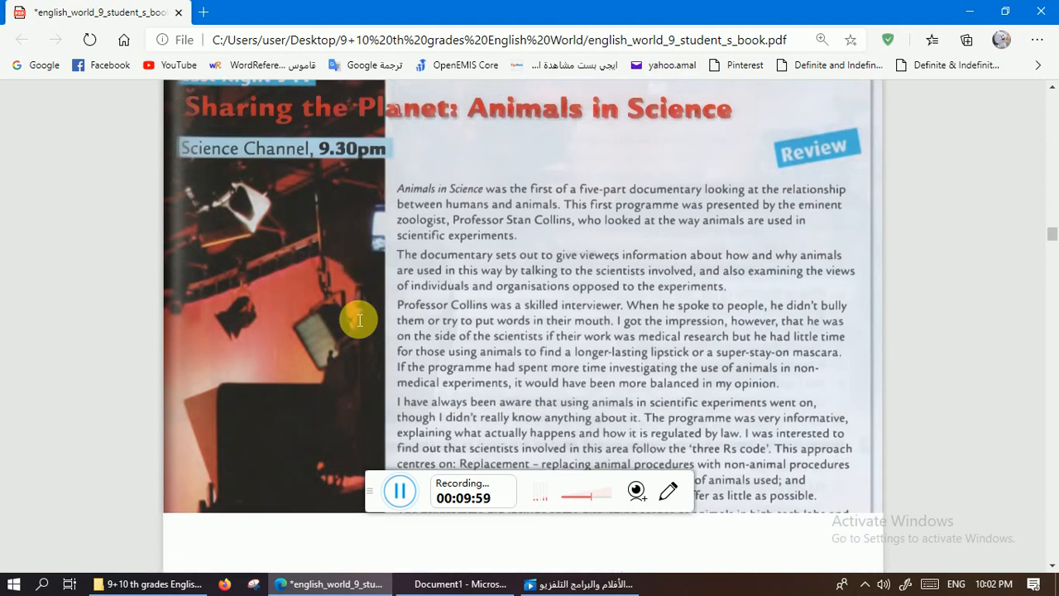
scroll("down", 3)
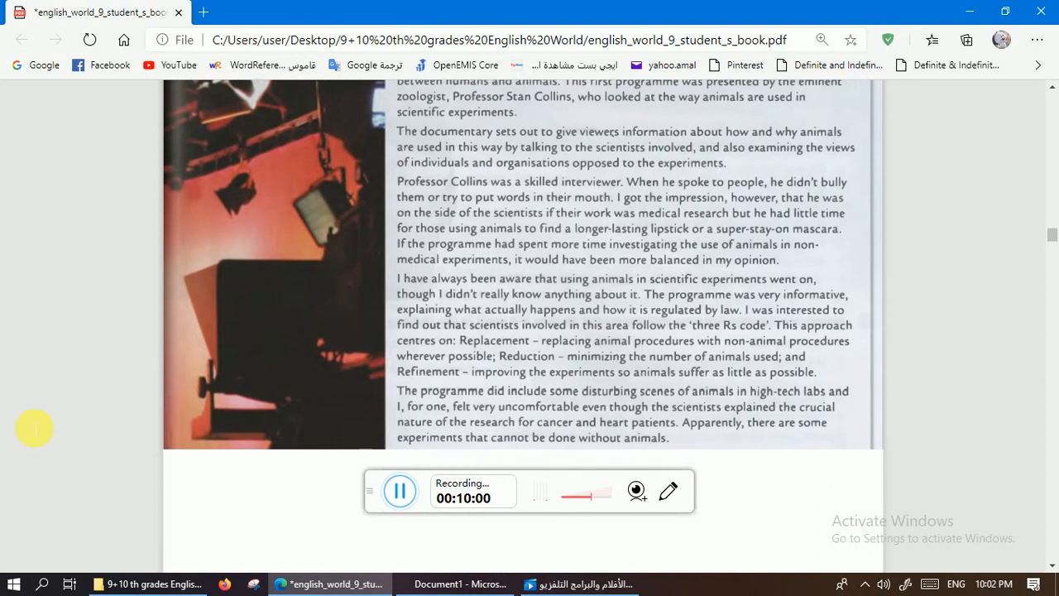